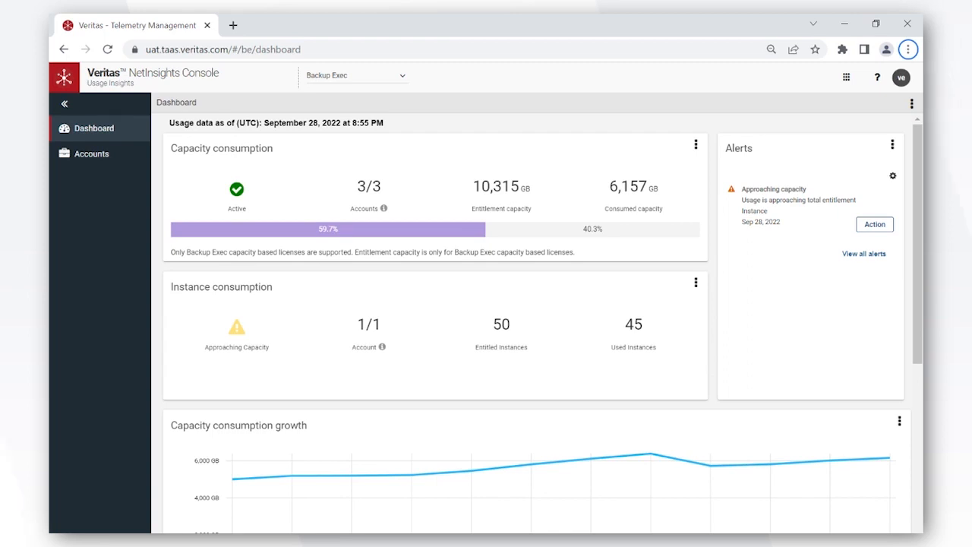
mouse_move(288, 152)
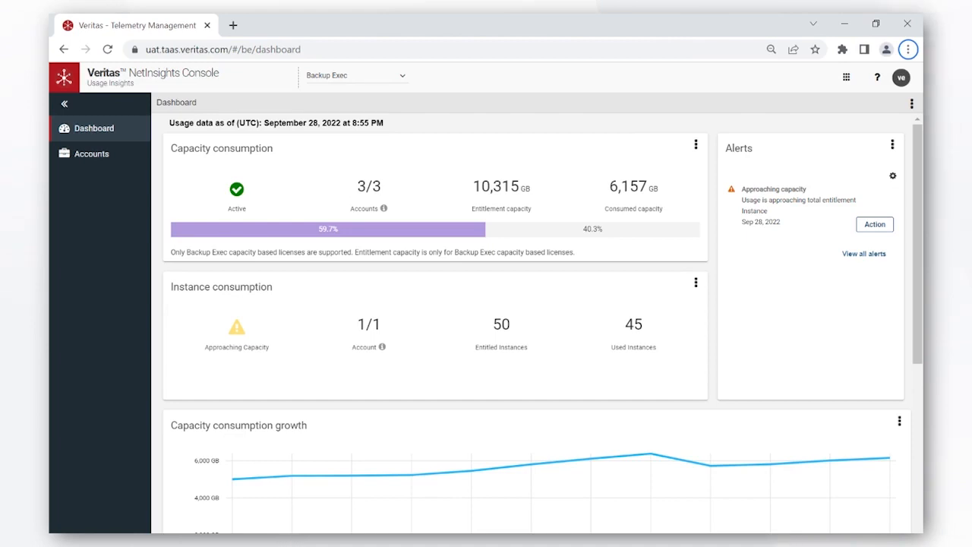
mouse_move(453, 155)
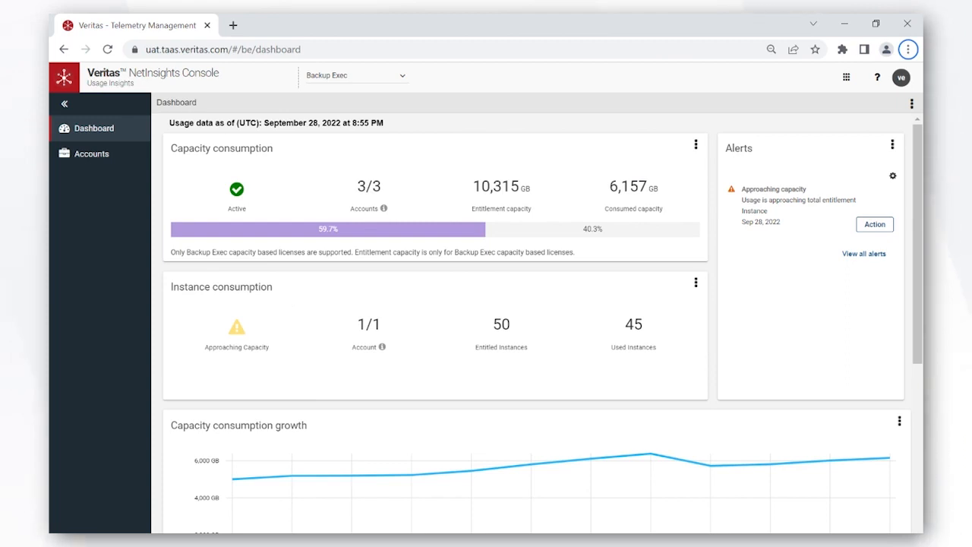
mouse_move(735, 292)
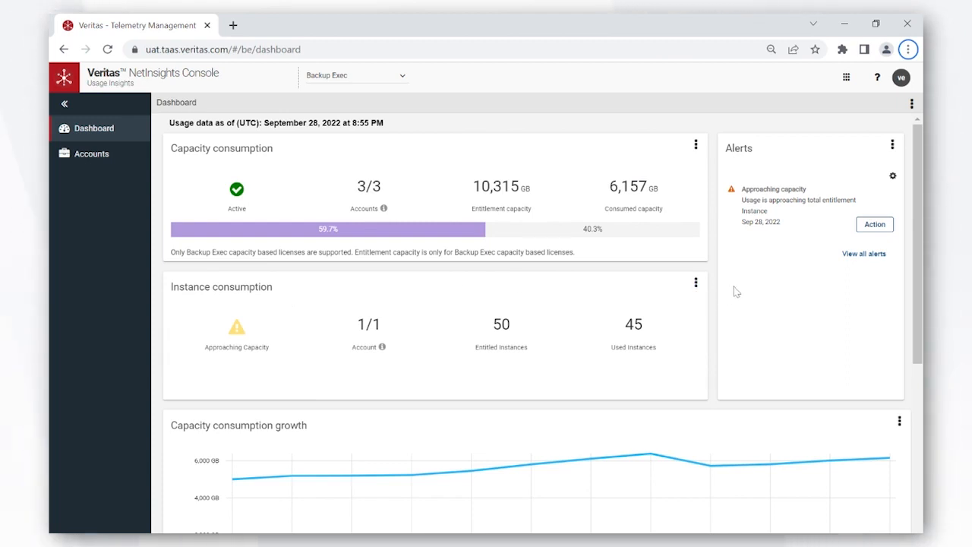
mouse_move(893, 177)
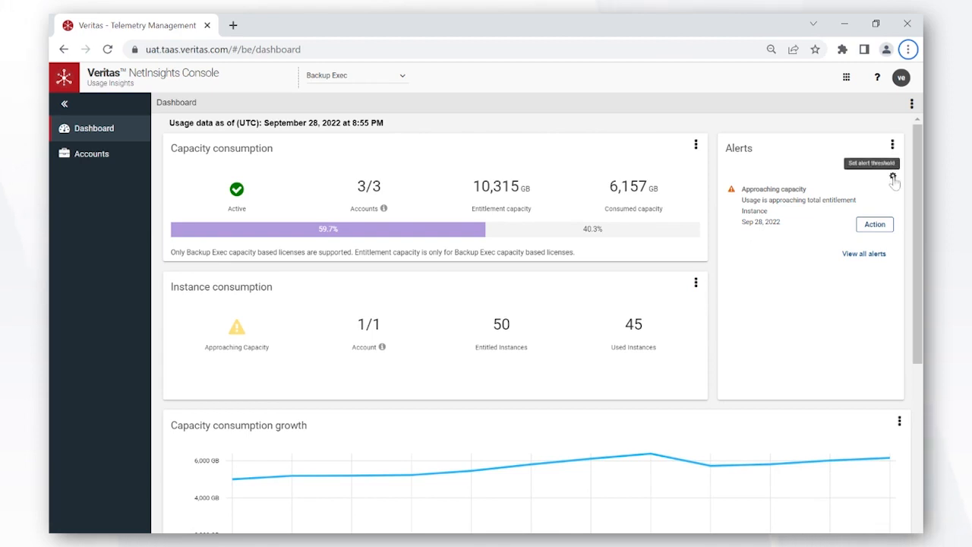
Peek at the alert threshold settings and close them without saving.
click(895, 179)
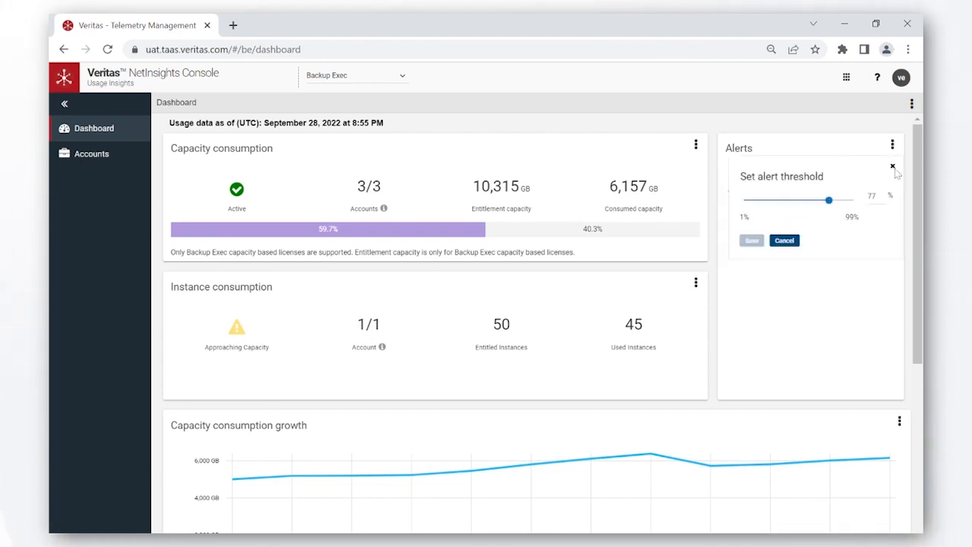
click(893, 165)
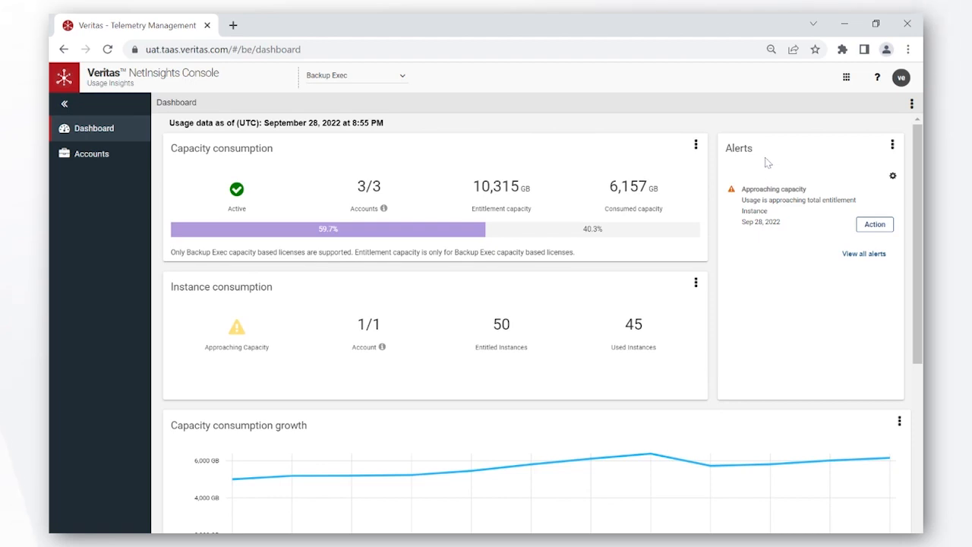
Review the capacity growth chart and Accounts card, then go to the Accounts overview.
scroll(down, 3)
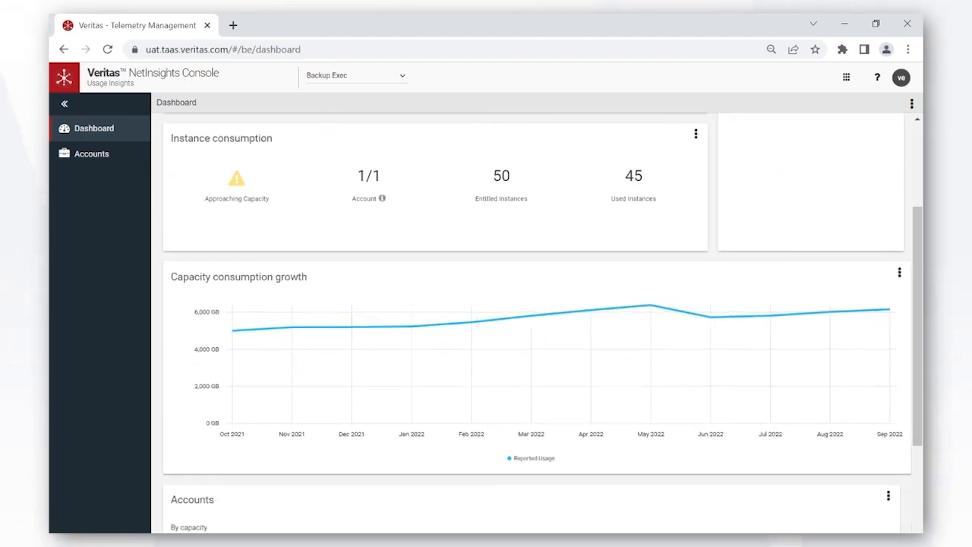
mouse_move(327, 285)
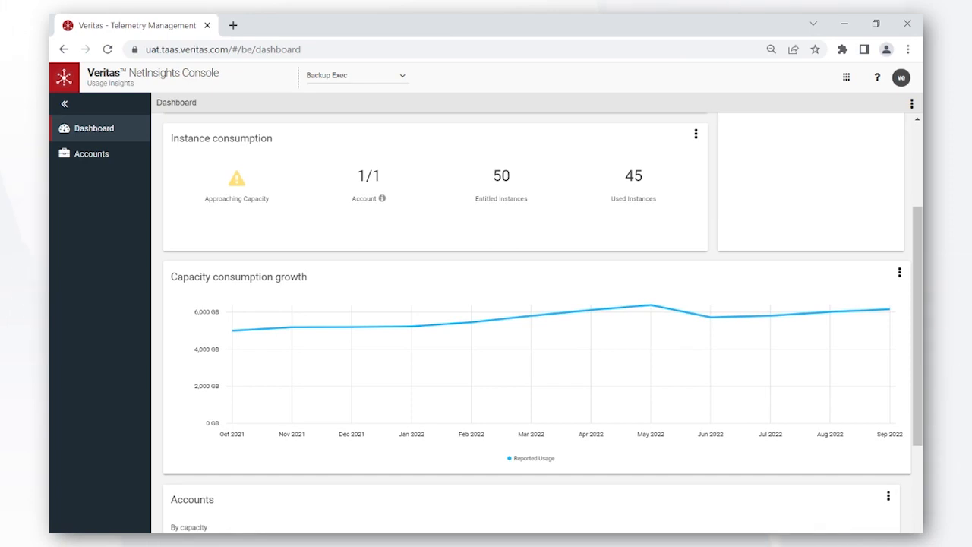
scroll(down, 3)
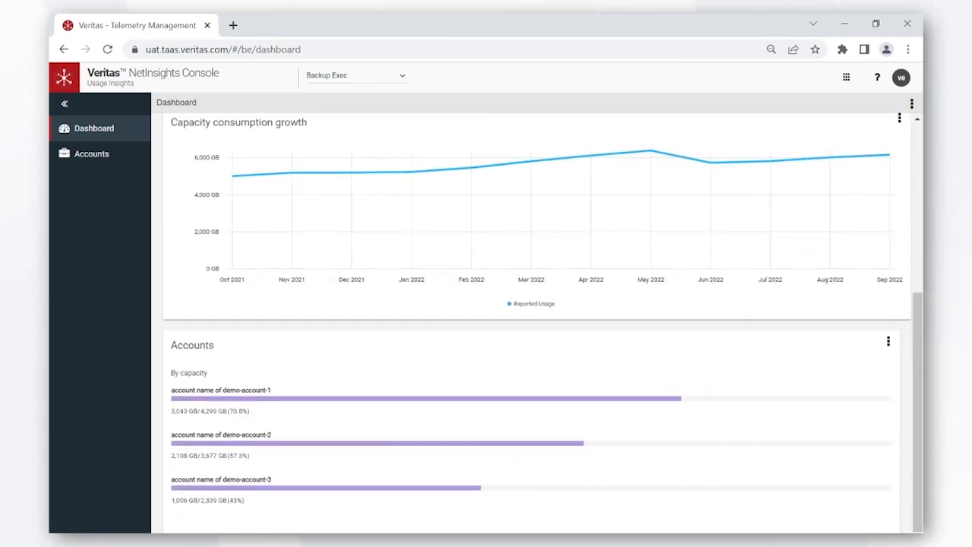
mouse_move(218, 352)
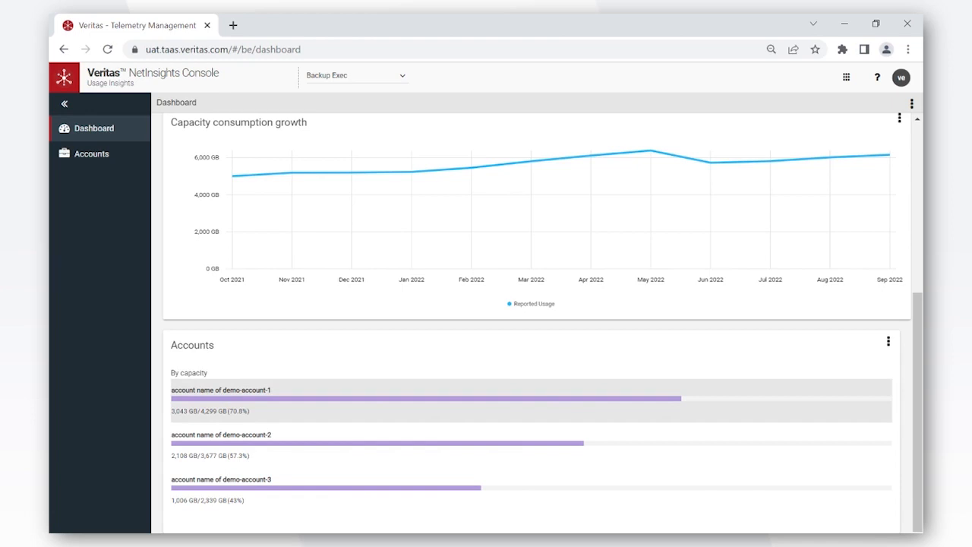
mouse_move(109, 176)
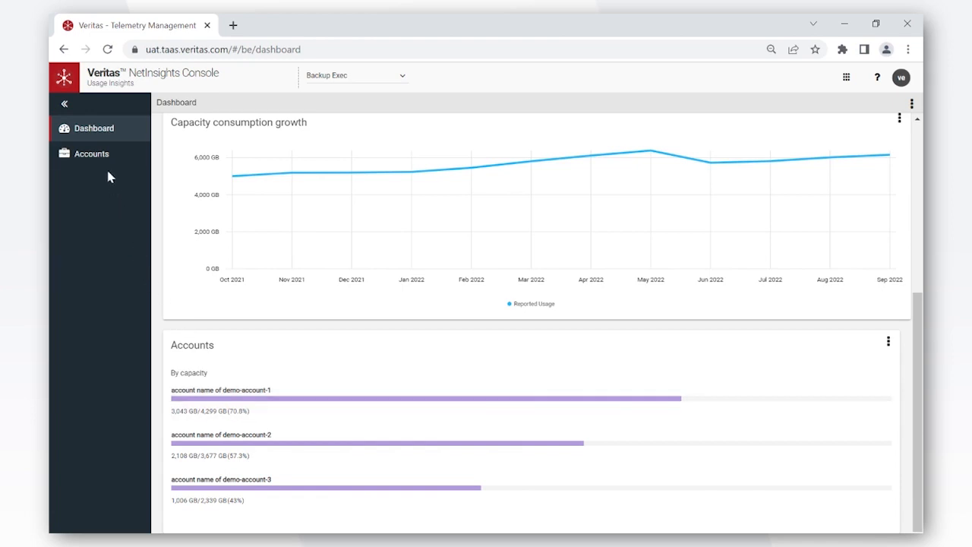
click(91, 153)
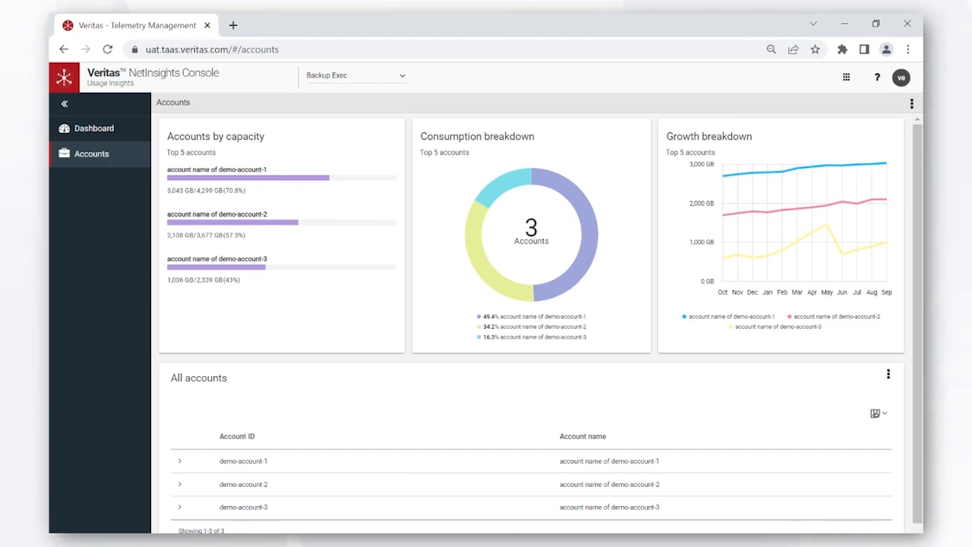
mouse_move(775, 143)
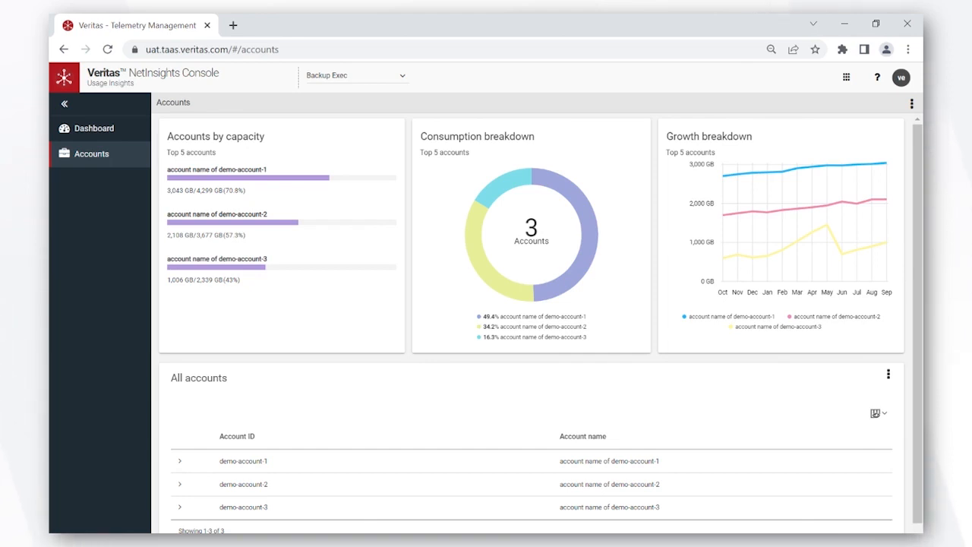
mouse_move(243, 404)
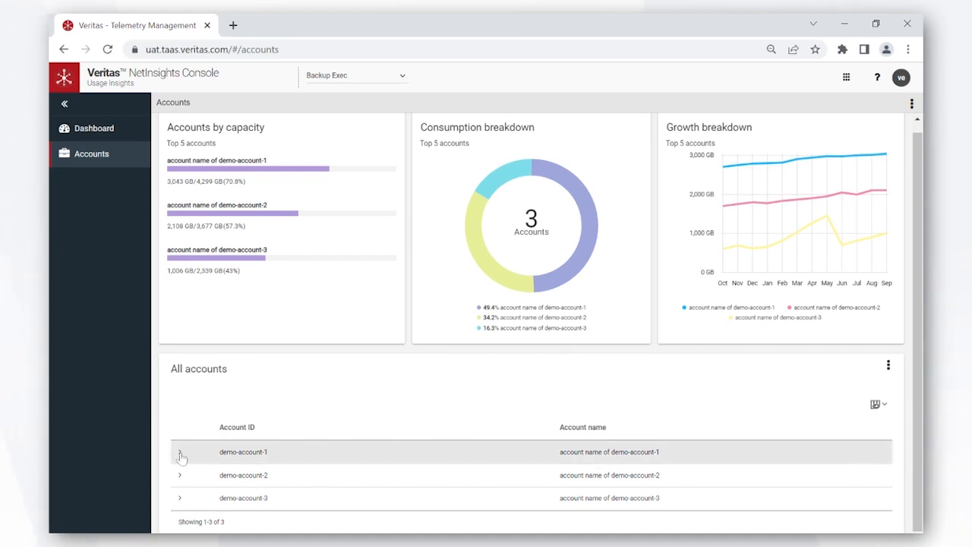
Expand demo-account-1 to show its Capacity and Instance license records.
click(180, 453)
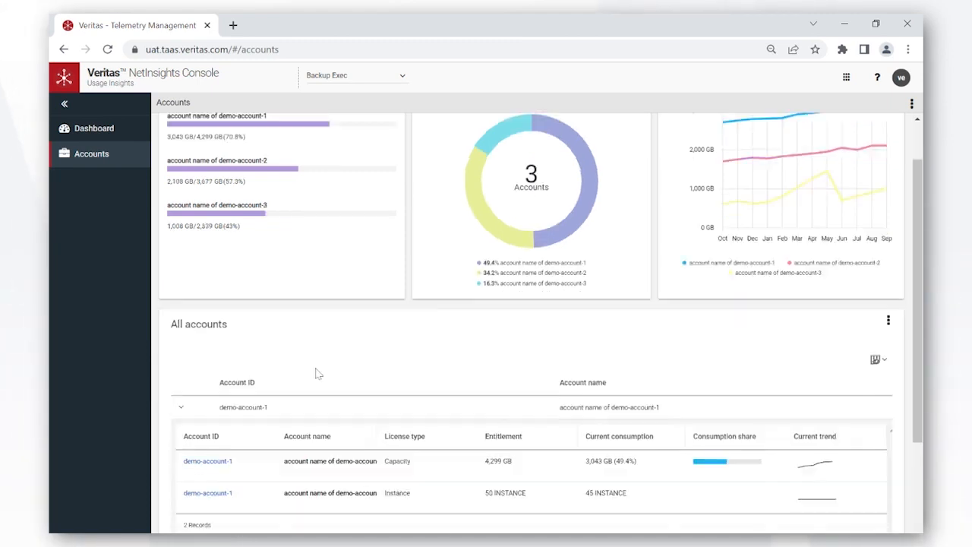
scroll(down, 3)
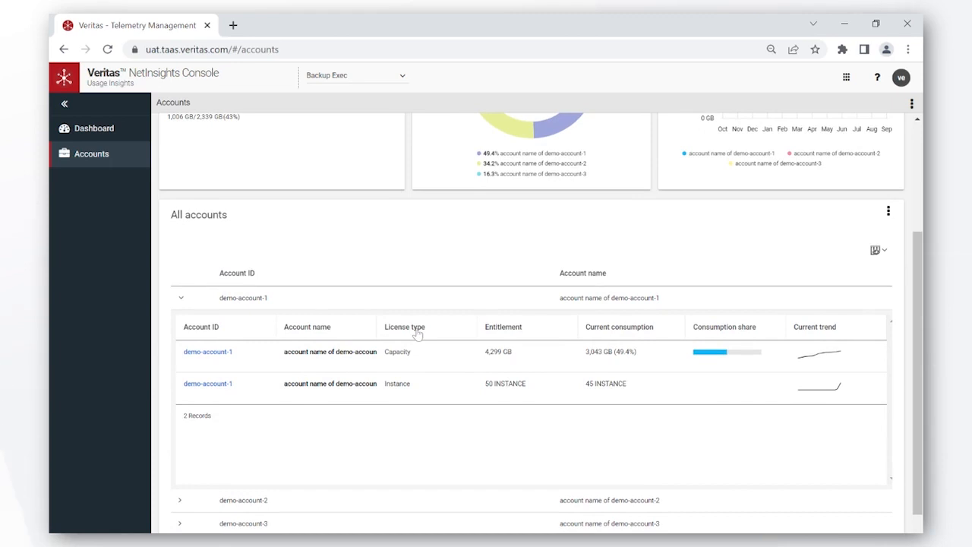
mouse_move(416, 334)
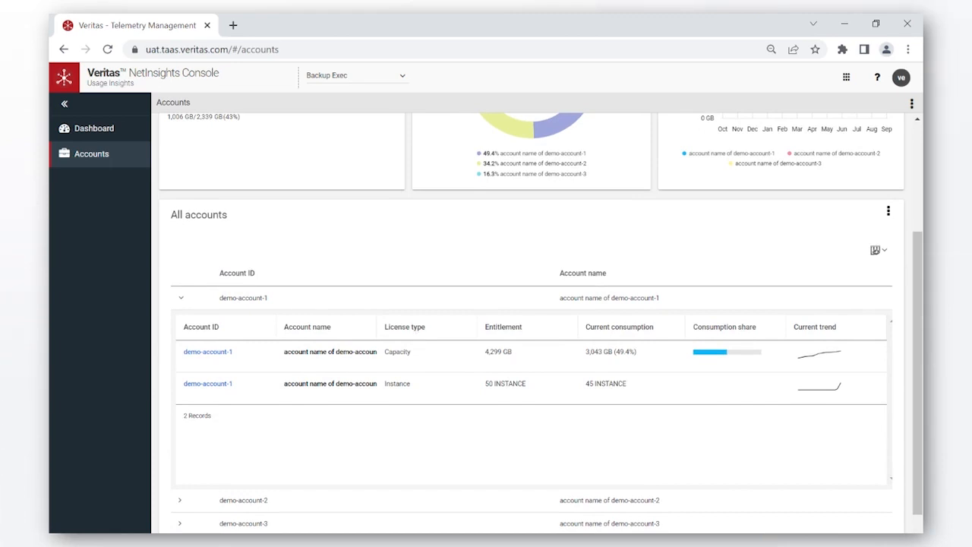
mouse_move(514, 341)
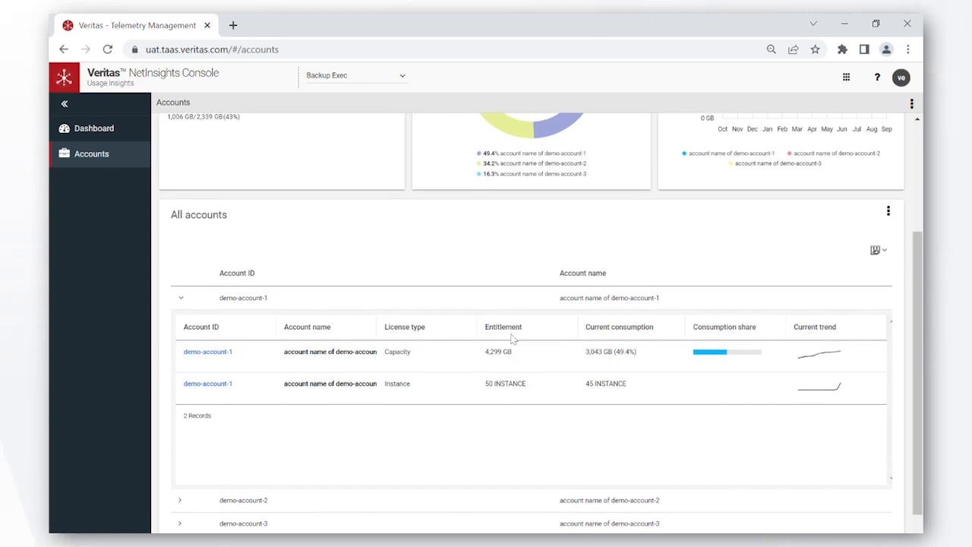
mouse_move(607, 333)
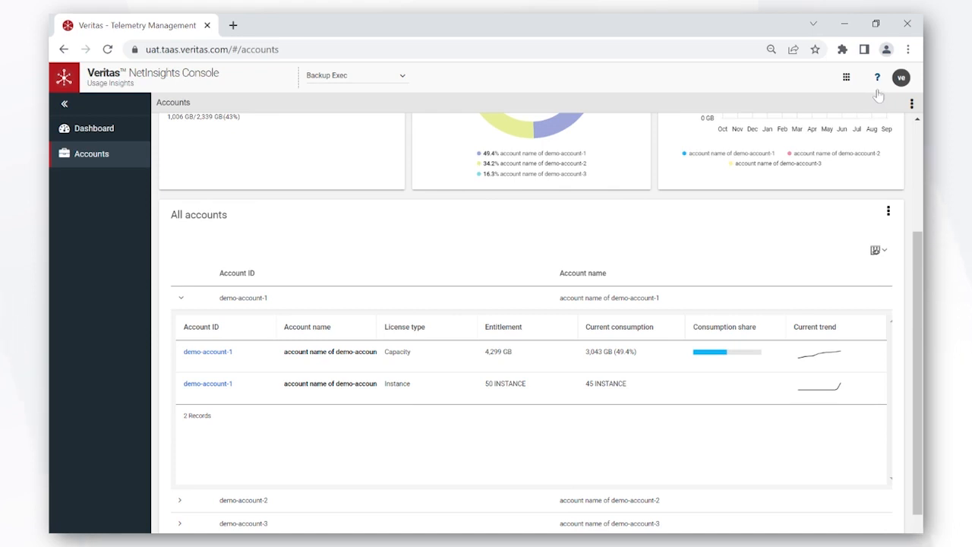
click(876, 76)
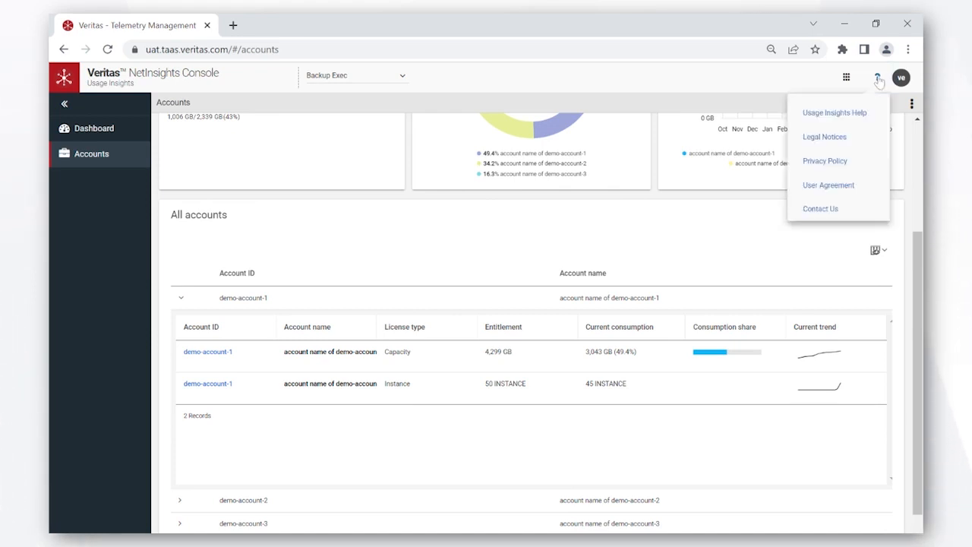
mouse_move(834, 120)
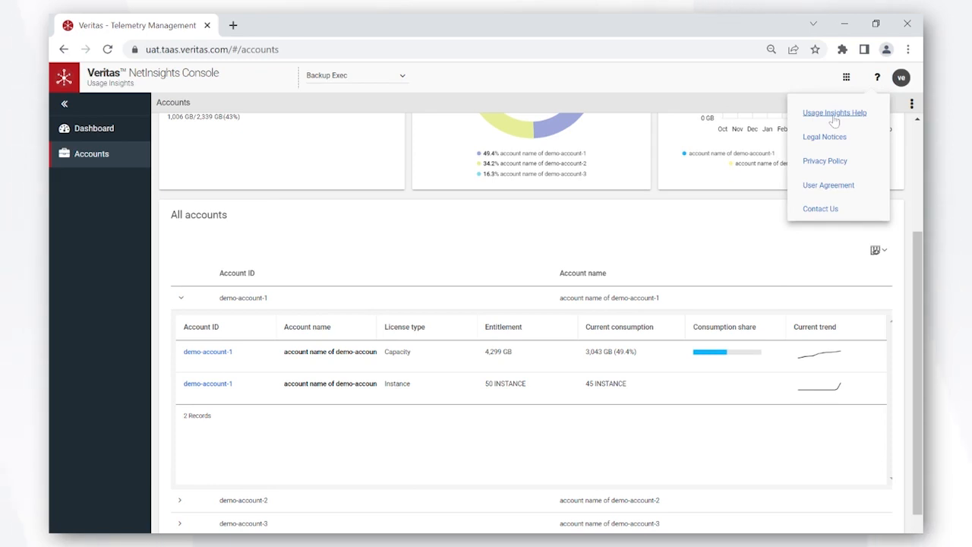
mouse_move(834, 122)
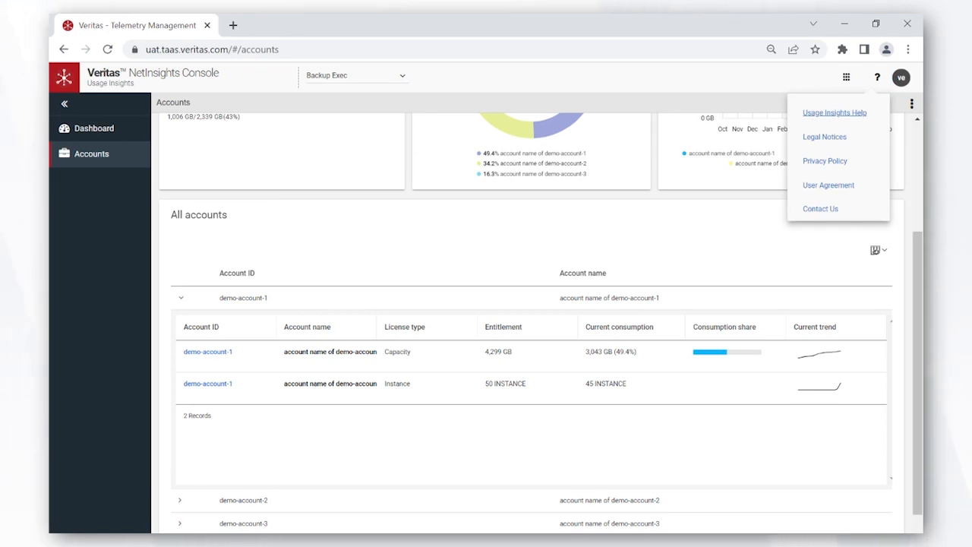
click(706, 85)
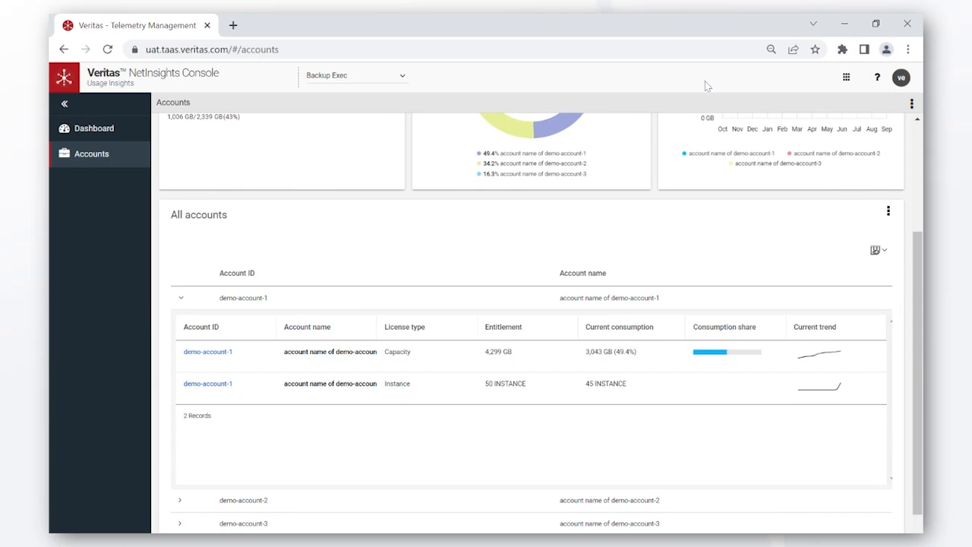